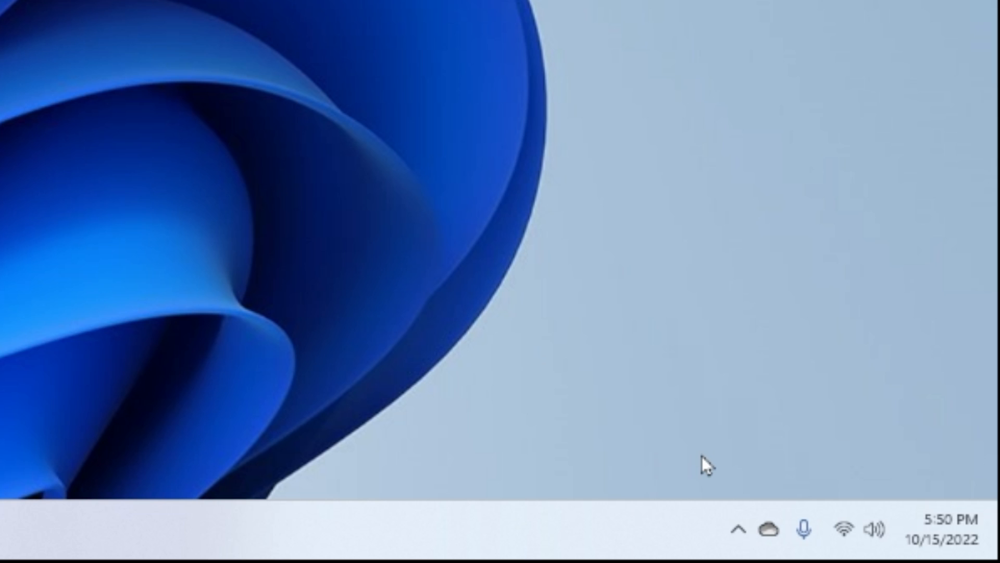
Step: Quit Stream Deck from its icon among the hidden system tray icons
{"action": "left_click", "coordinate": [738, 529]}
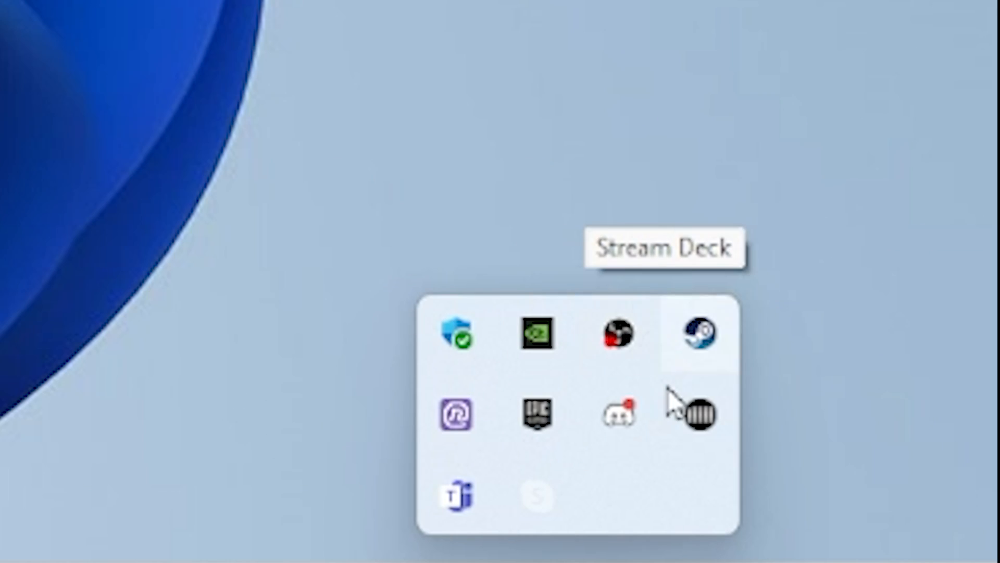
{"action": "mouse_move", "coordinate": [538, 415]}
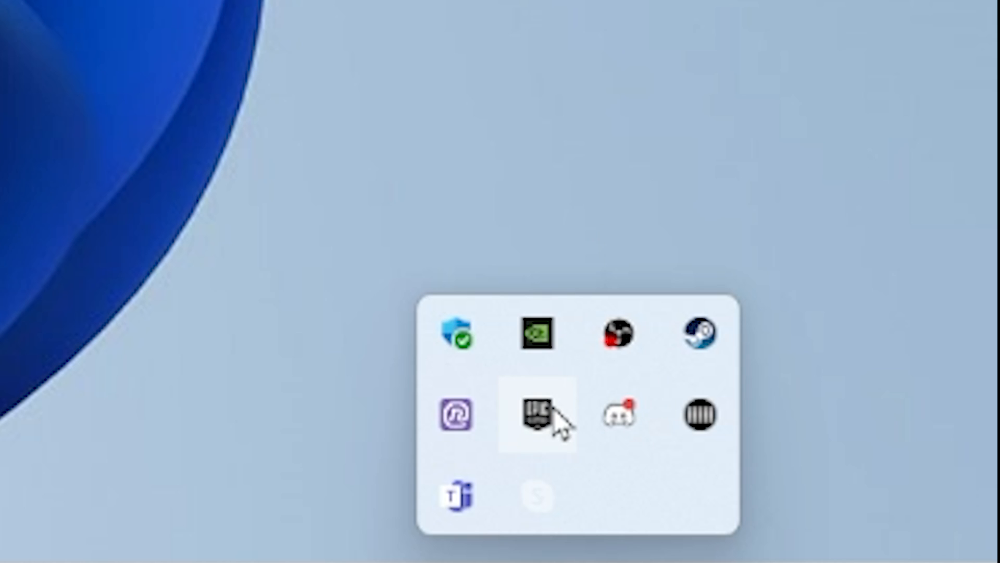
{"action": "right_click", "coordinate": [537, 415]}
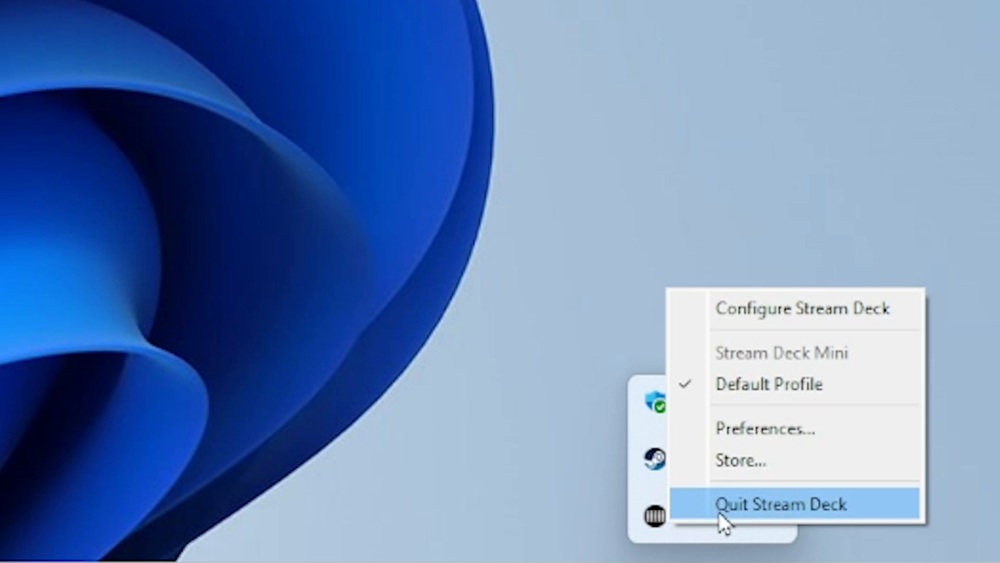
{"action": "left_click", "coordinate": [785, 503]}
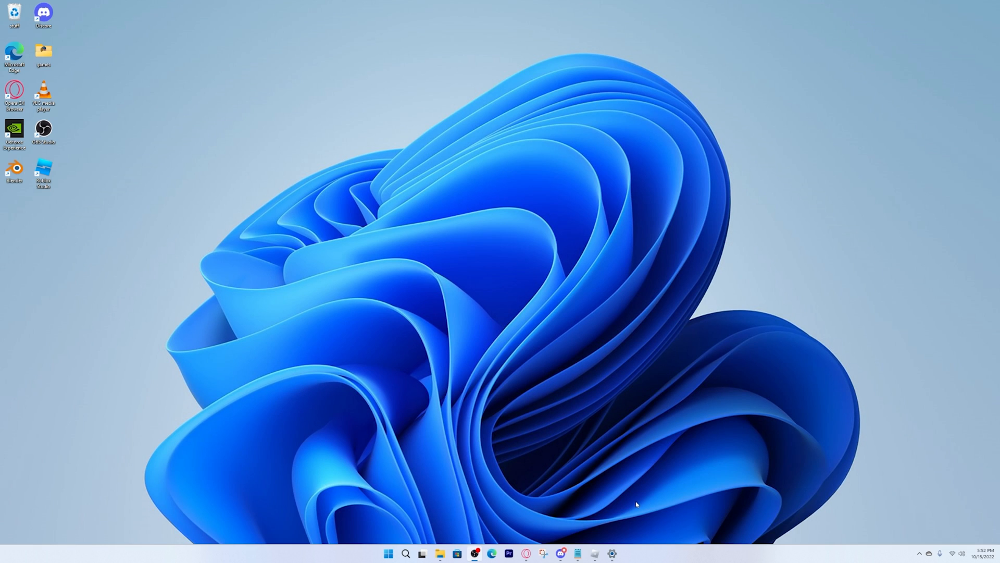
Step: Search 'edit power plan' from Start to review the Power Options plans
{"action": "left_click", "coordinate": [406, 553]}
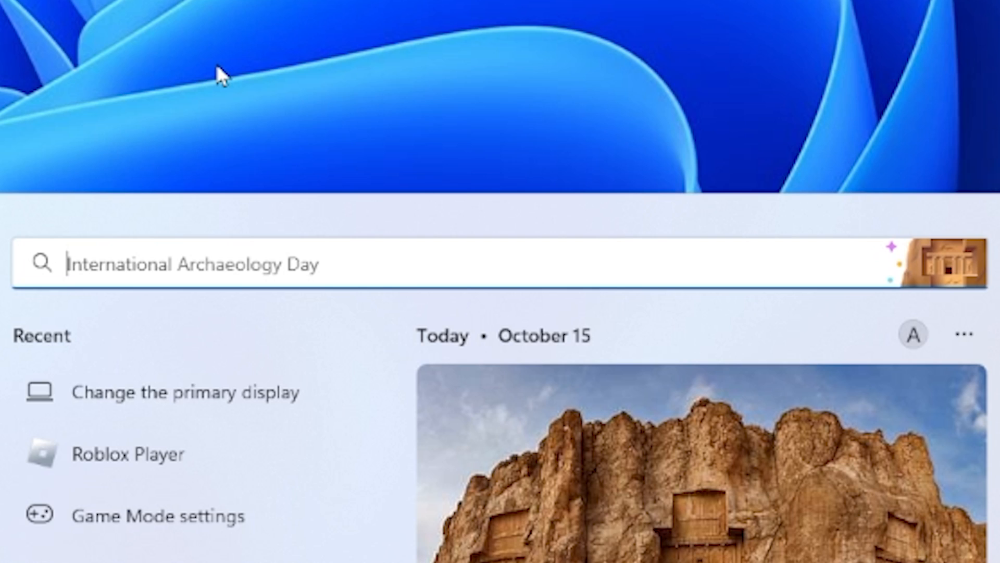
{"action": "type", "text": "ed"}
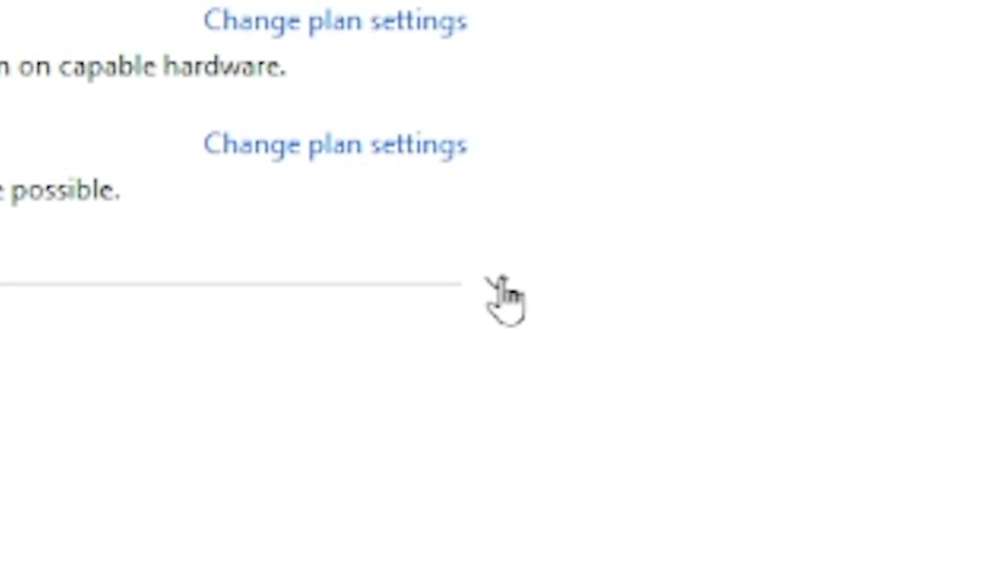
{"action": "scroll", "scroll_direction": "up", "scroll_amount": 3}
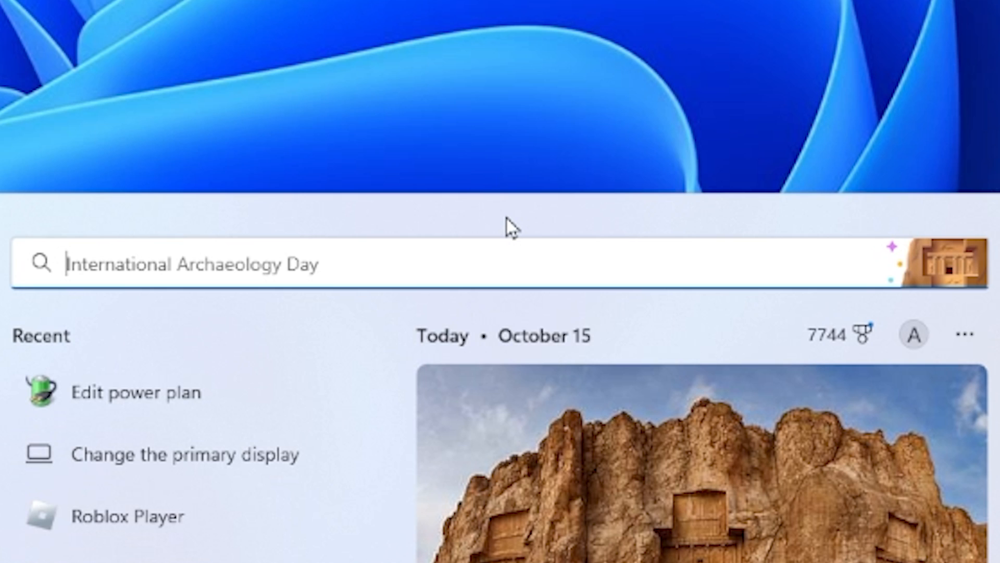
Step: Search 'game' to reach Graphics settings and open Roblox's graphics preference options
{"action": "type", "text": "gam"}
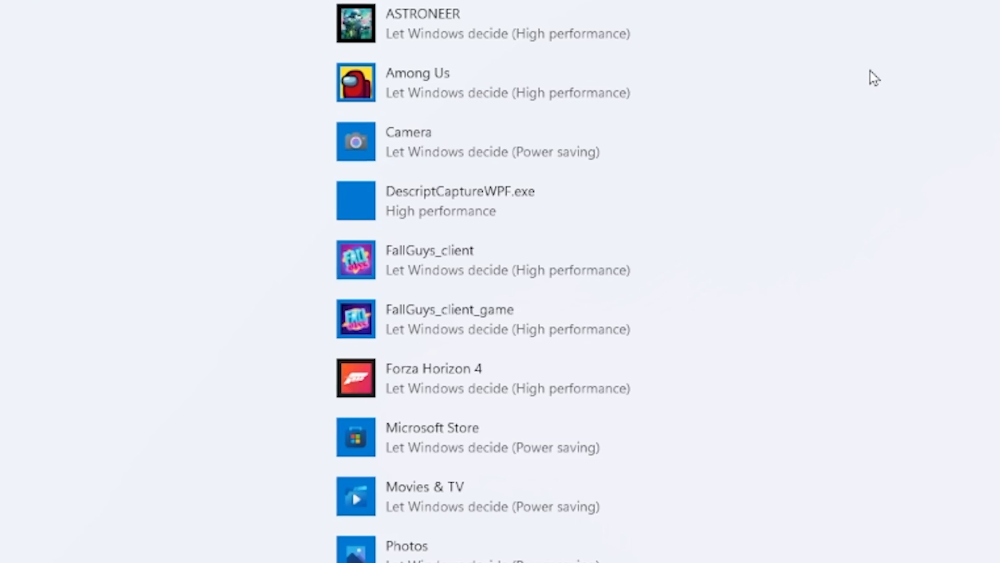
{"action": "scroll", "scroll_direction": "down", "scroll_amount": 3}
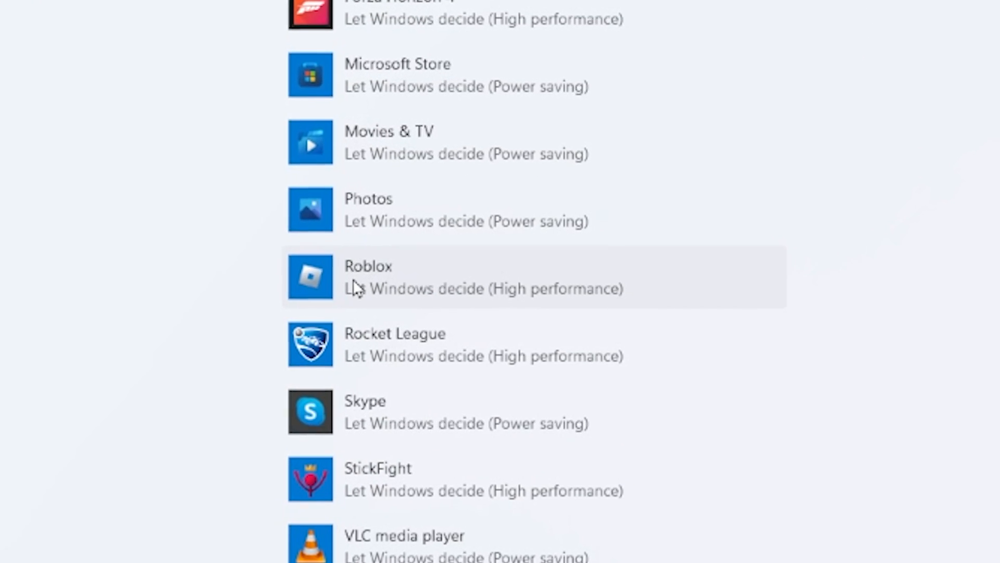
{"action": "scroll", "scroll_direction": "up", "scroll_amount": 3}
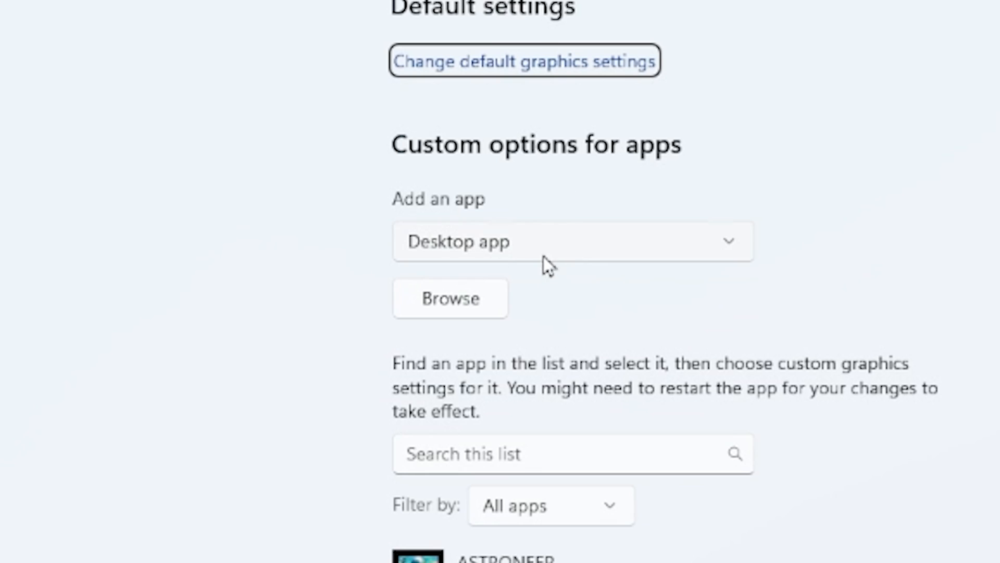
{"action": "left_click", "coordinate": [450, 298]}
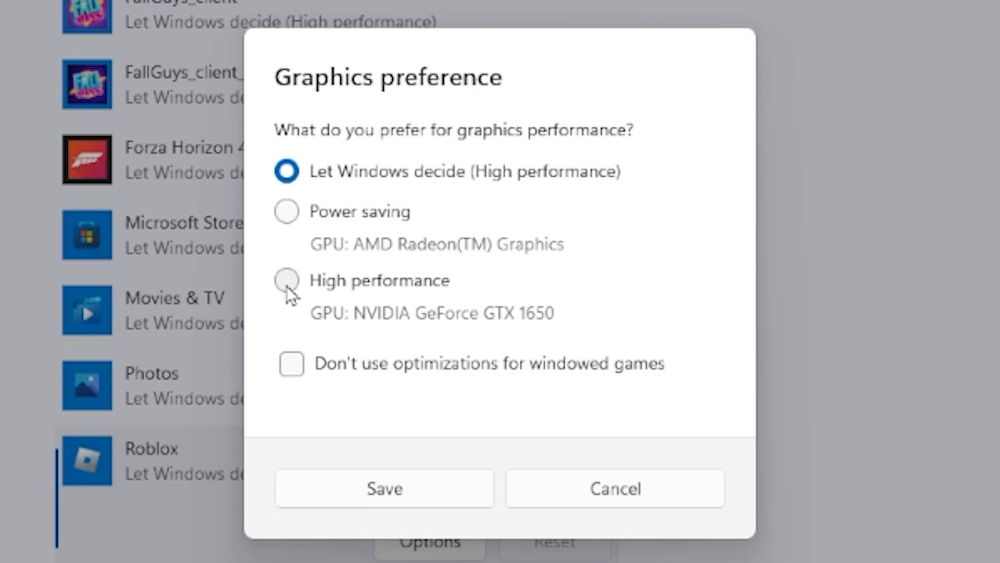
{"action": "mouse_move", "coordinate": [390, 451]}
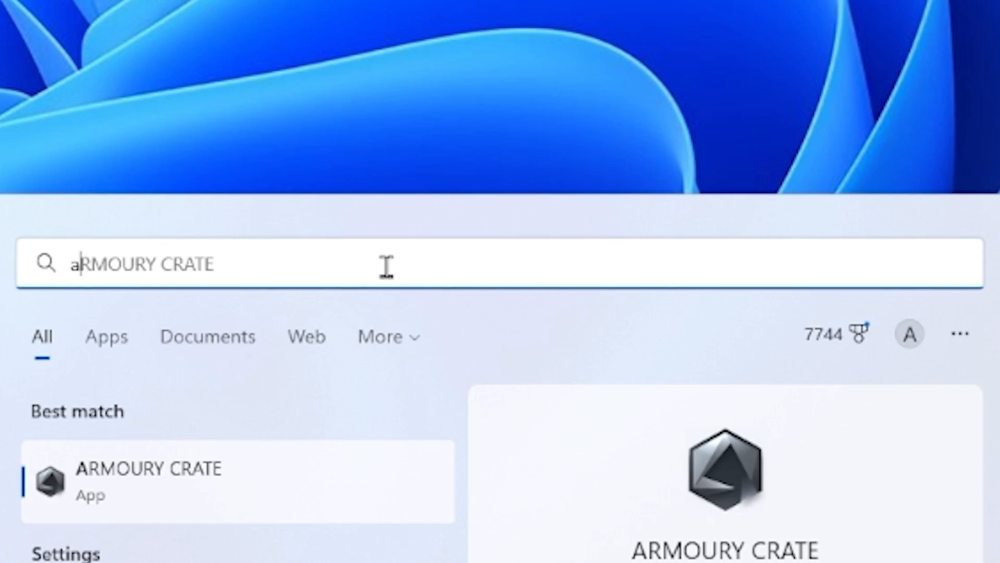
Step: Search 'adjust the appearance and performance of Windows' and select Adjust for best performance
{"action": "type", "text": "adjust the appearance and performance of Windows"}
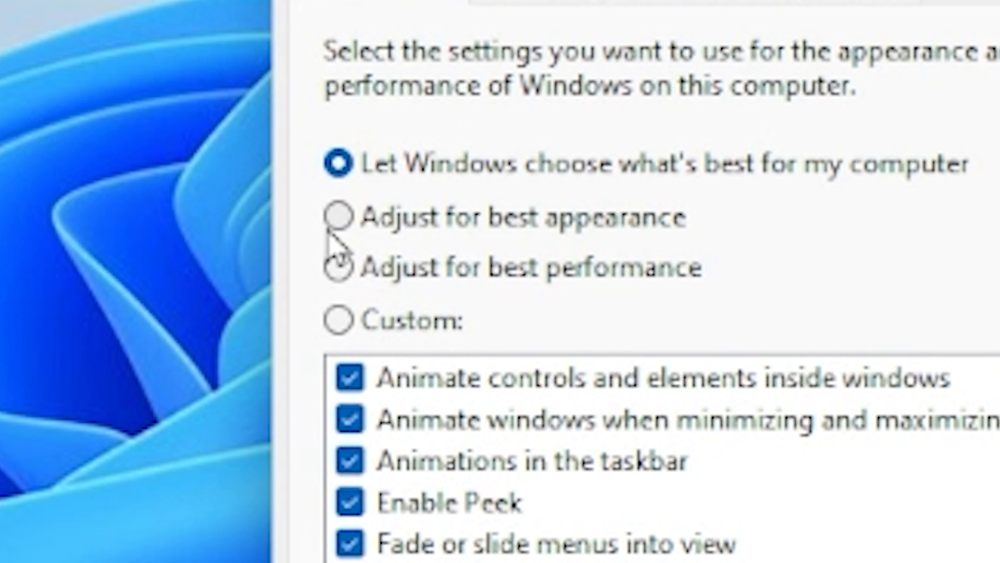
{"action": "mouse_move", "coordinate": [457, 243]}
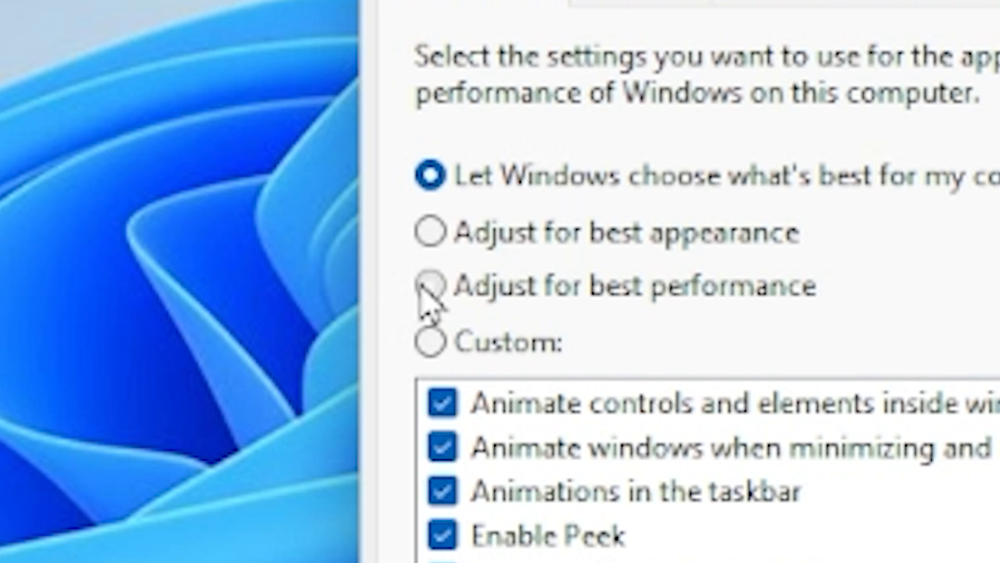
{"action": "left_click", "coordinate": [436, 285]}
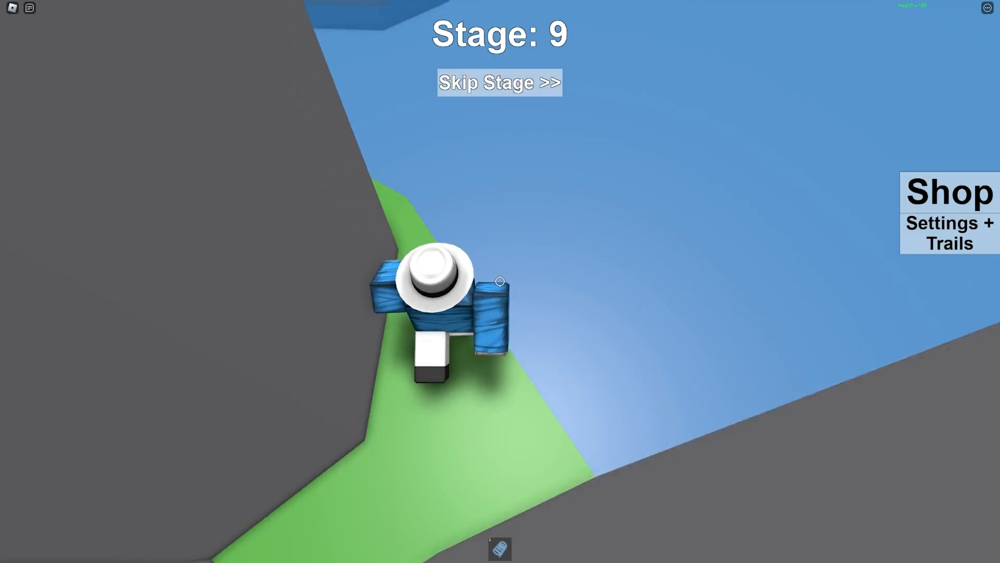
Step: Test play Roblox briefly at Stage 9
{"action": "left_click", "coordinate": [499, 82]}
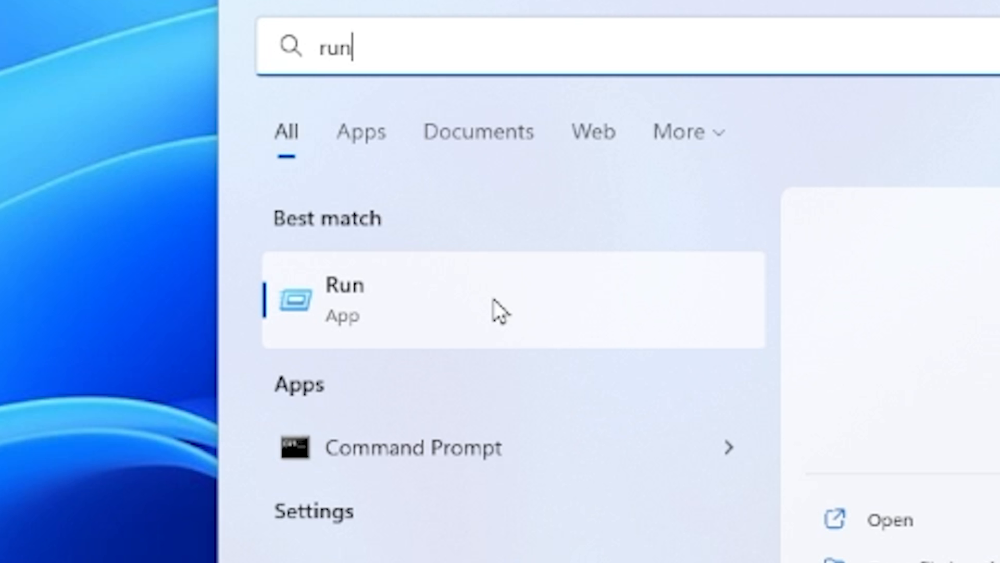
Step: Run %Temp to open the Temp folder in File Explorer
{"action": "left_click", "coordinate": [513, 300]}
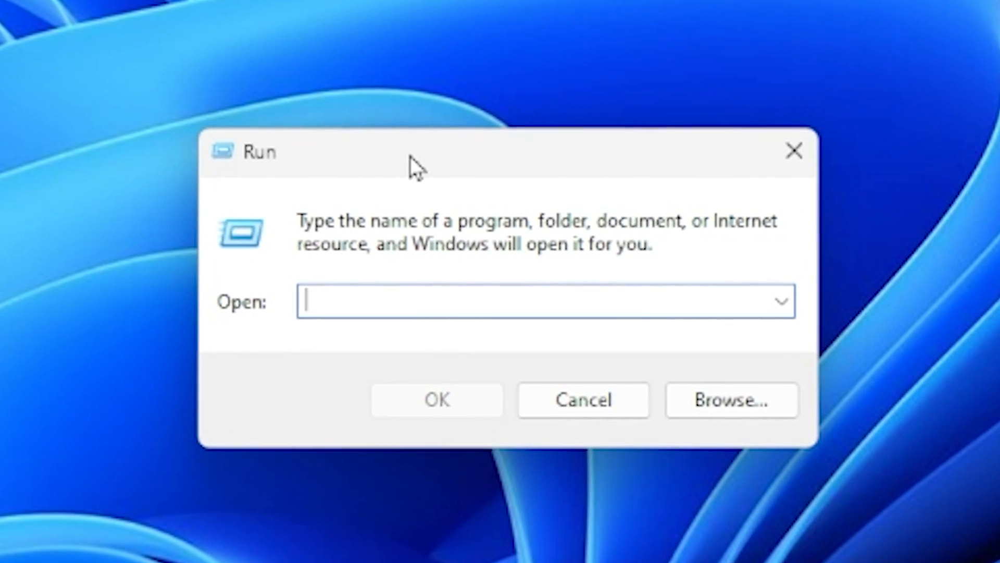
{"action": "type", "text": "%T"}
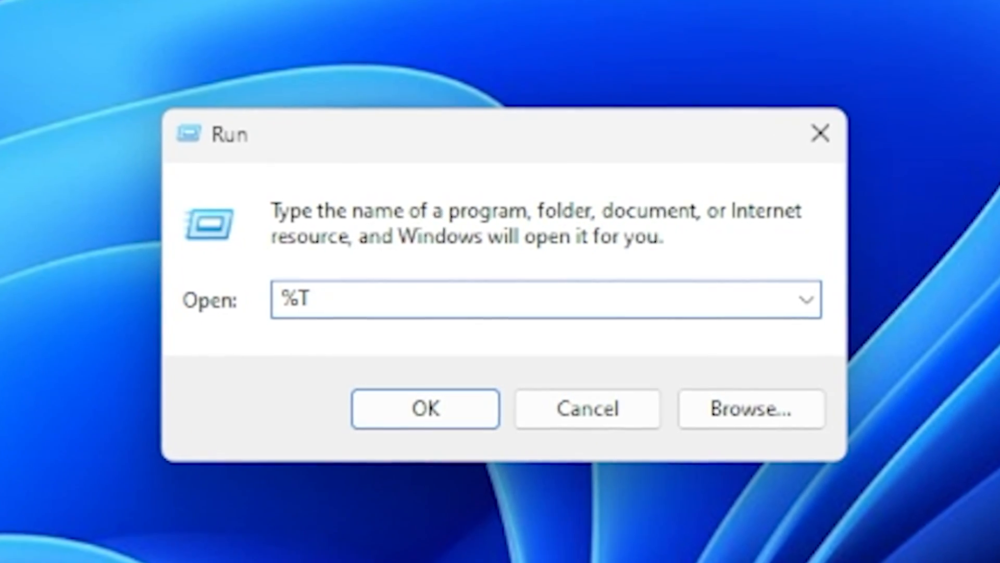
{"action": "type", "text": "emp"}
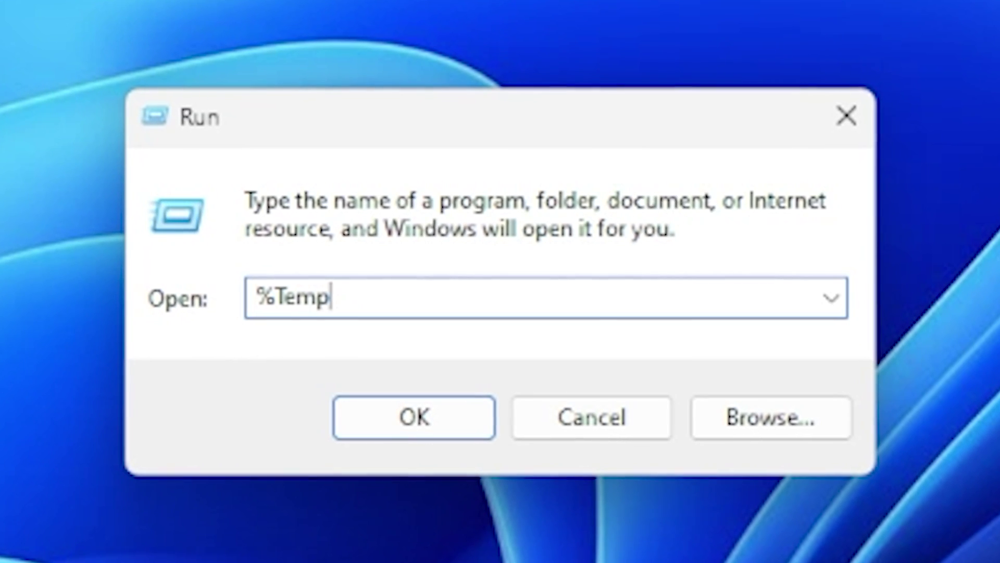
{"action": "left_click", "coordinate": [413, 418]}
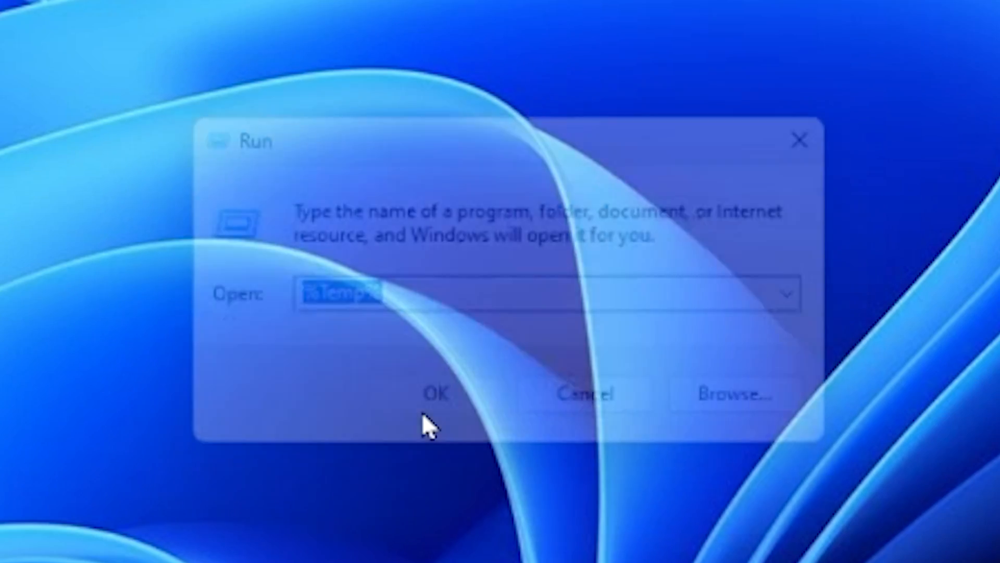
{"action": "left_click", "coordinate": [436, 392]}
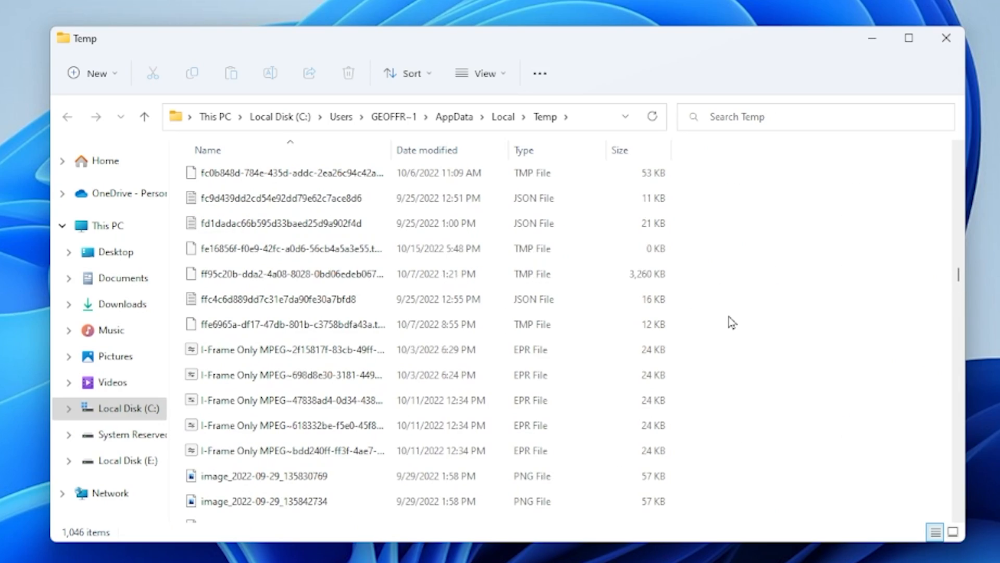
Step: Delete all 1,046 Temp files, then empty the Recycle Bin
{"action": "scroll", "scroll_direction": "up", "scroll_amount": 3}
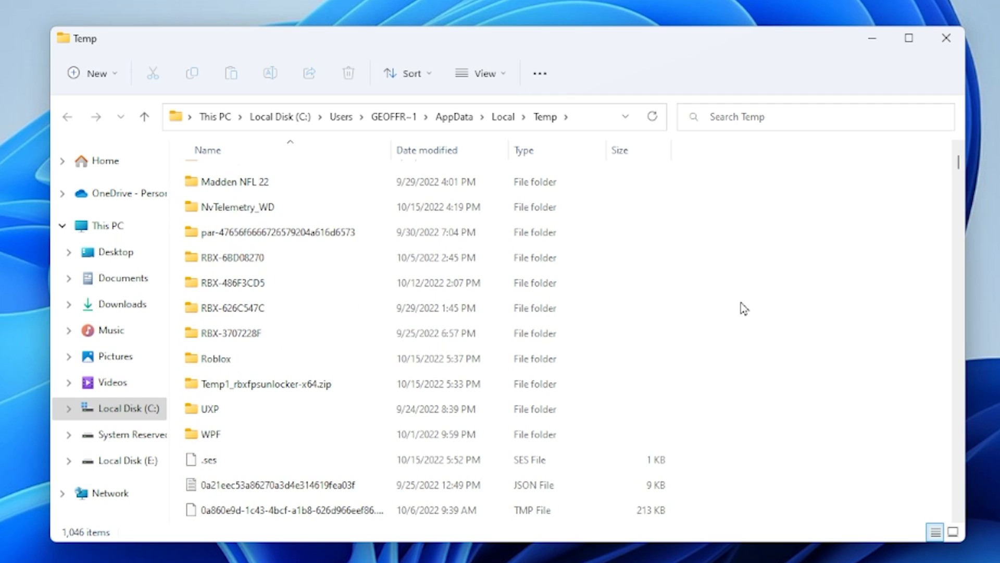
{"action": "key", "text": "ctrl+a"}
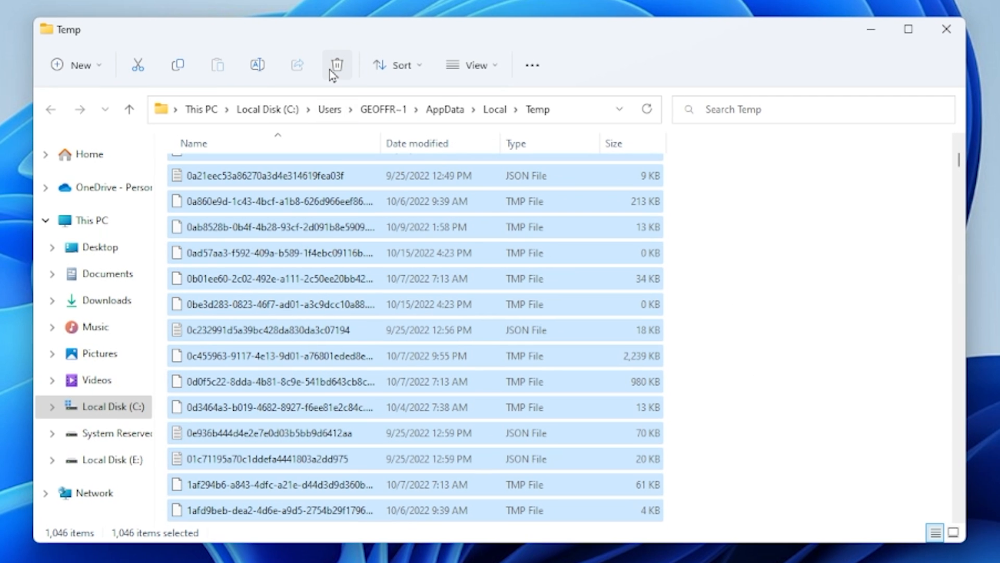
{"action": "left_click", "coordinate": [336, 64]}
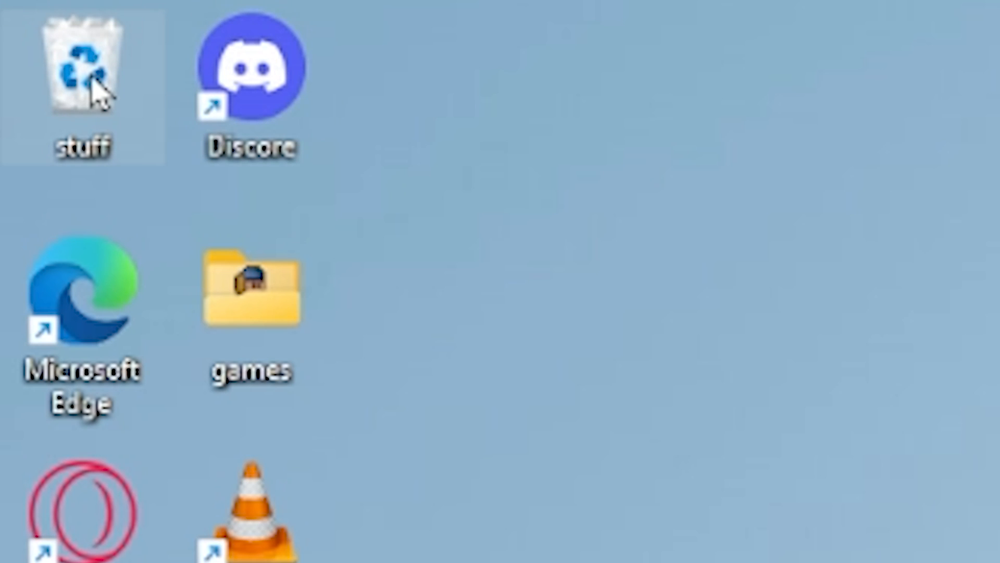
{"action": "double_click", "coordinate": [79, 71]}
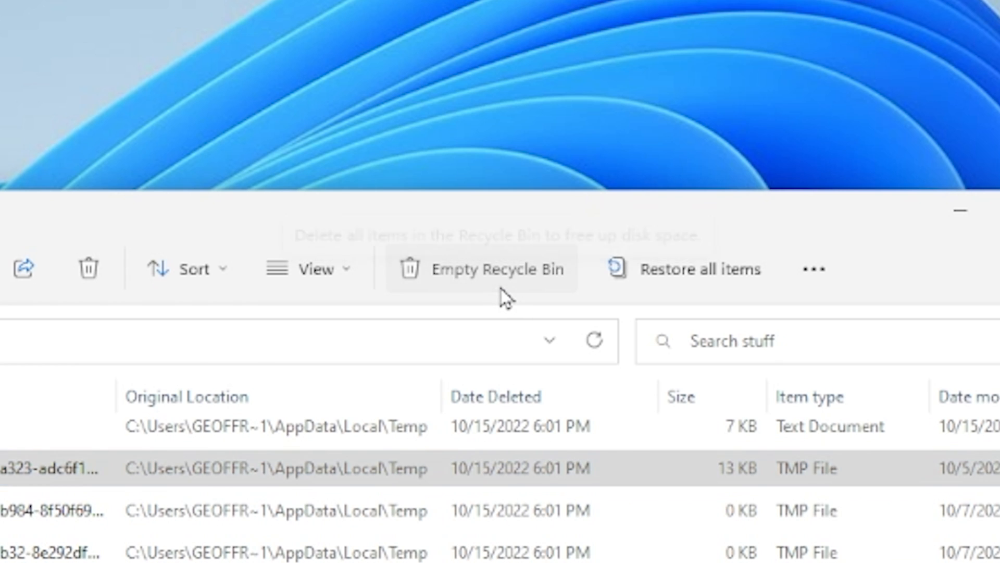
{"action": "left_click", "coordinate": [481, 268]}
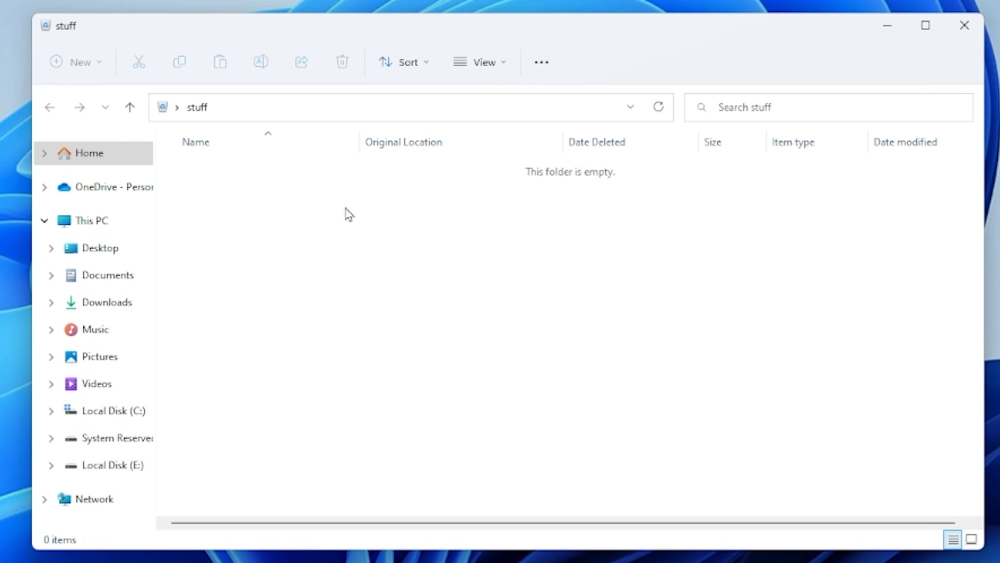
{"action": "mouse_move", "coordinate": [969, 68]}
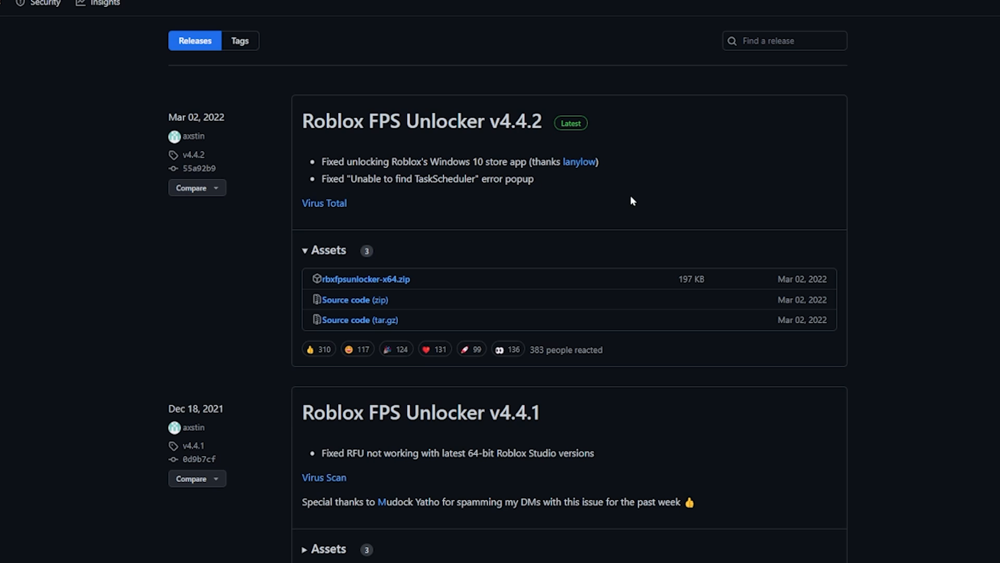
{"action": "mouse_move", "coordinate": [418, 102]}
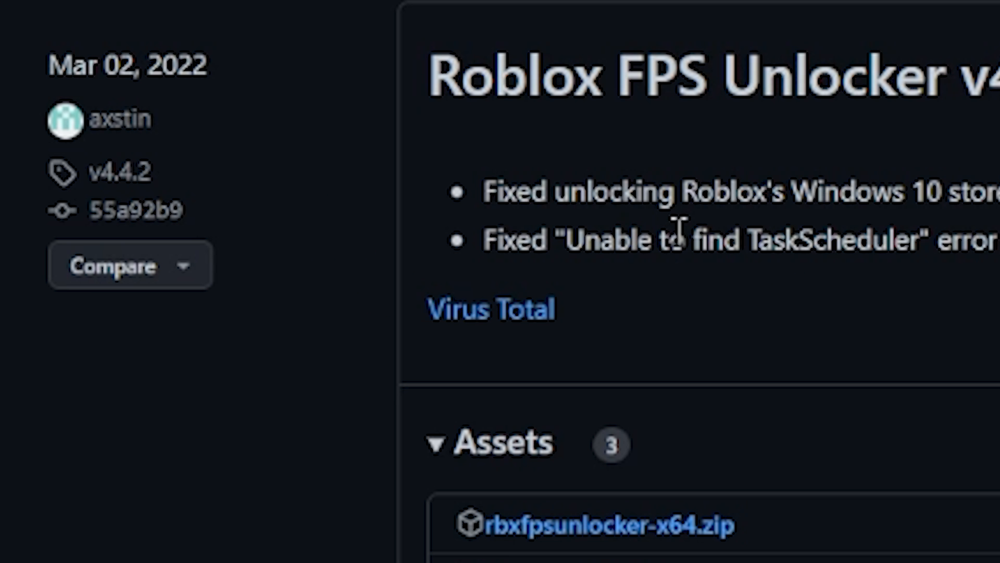
Step: Review the VirusTotal report, download rbxfpsunlocker-x64.zip, and launch rbxfpsunlocker from it
{"action": "left_click", "coordinate": [490, 309]}
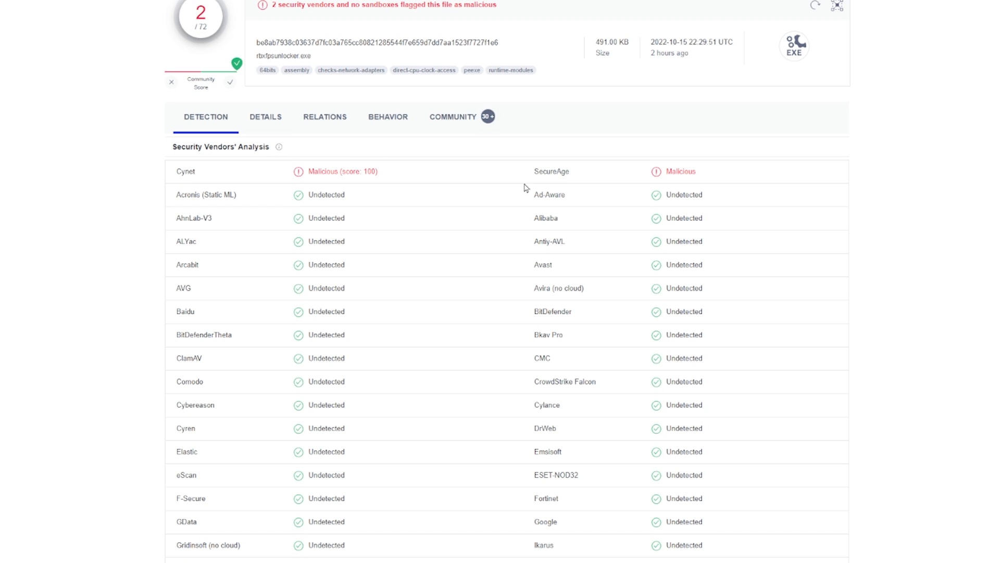
{"action": "scroll", "scroll_direction": "down", "scroll_amount": 3}
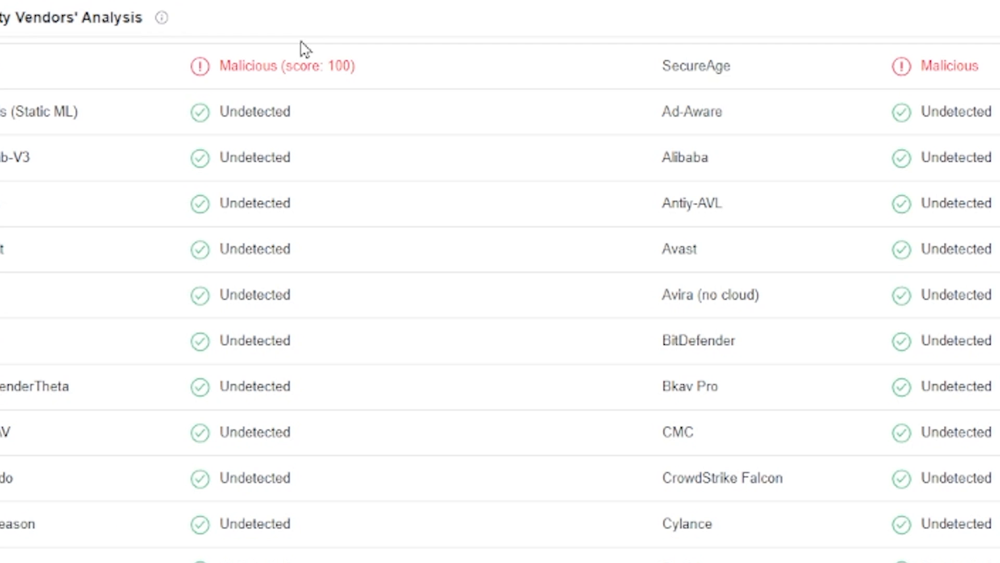
{"action": "scroll", "scroll_direction": "up", "scroll_amount": 3}
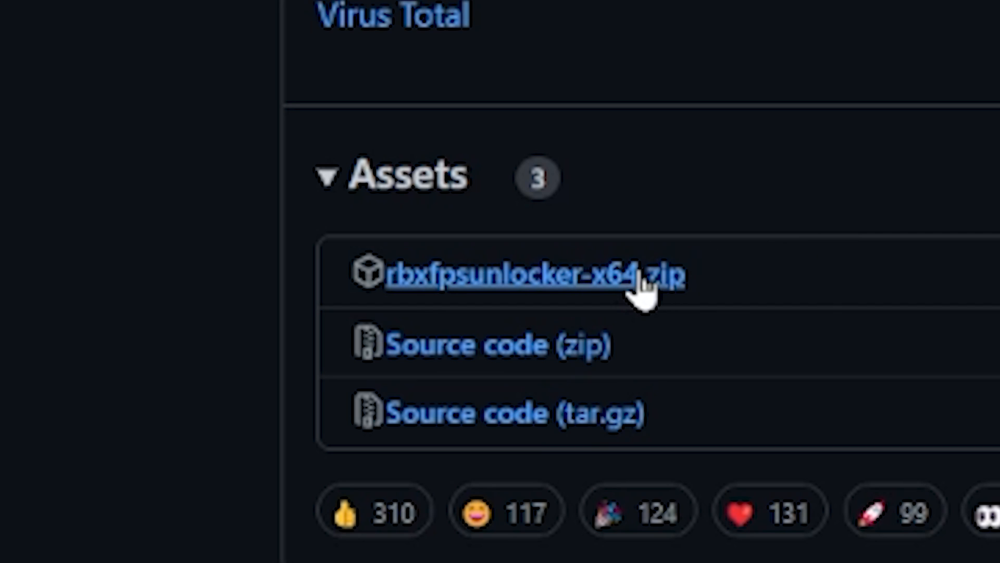
{"action": "left_click", "coordinate": [531, 276]}
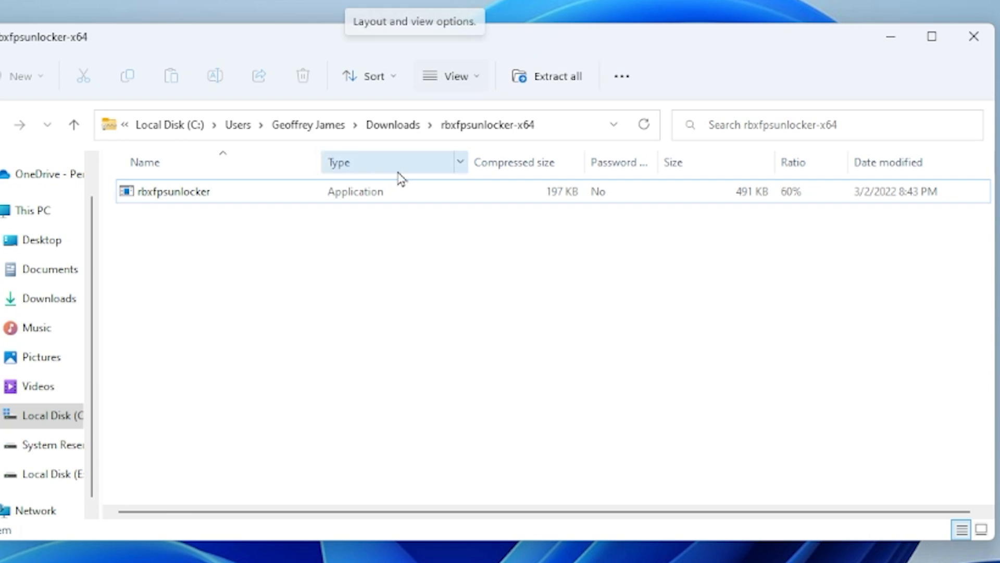
{"action": "double_click", "coordinate": [173, 191]}
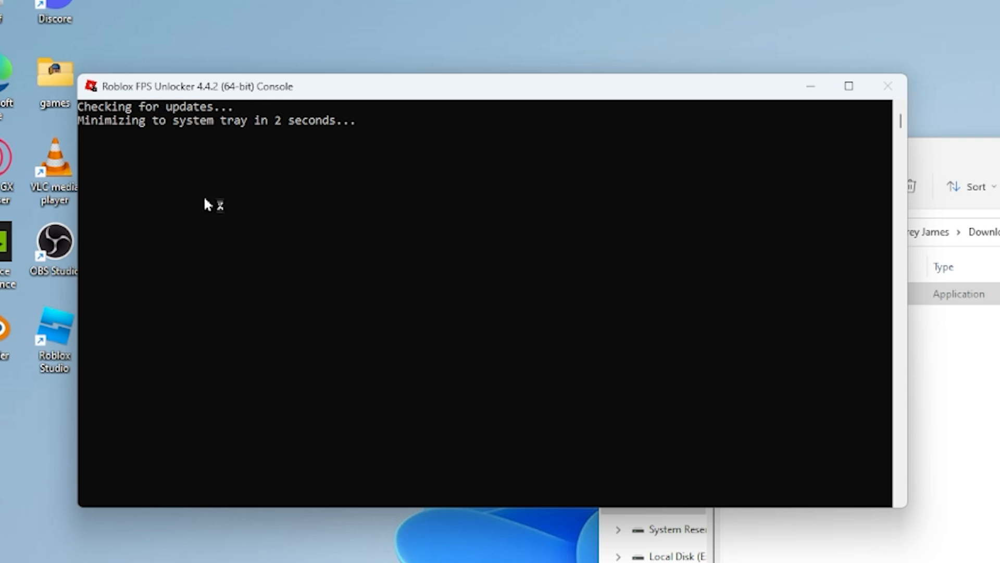